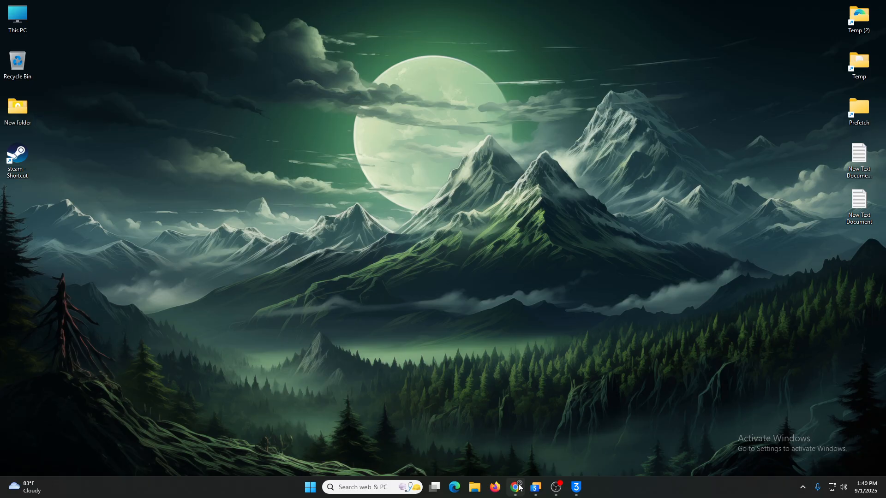
Show the 3uTools site in Chrome with its Win(x86), Win(x64) and macOS download options.
left_click(515, 491)
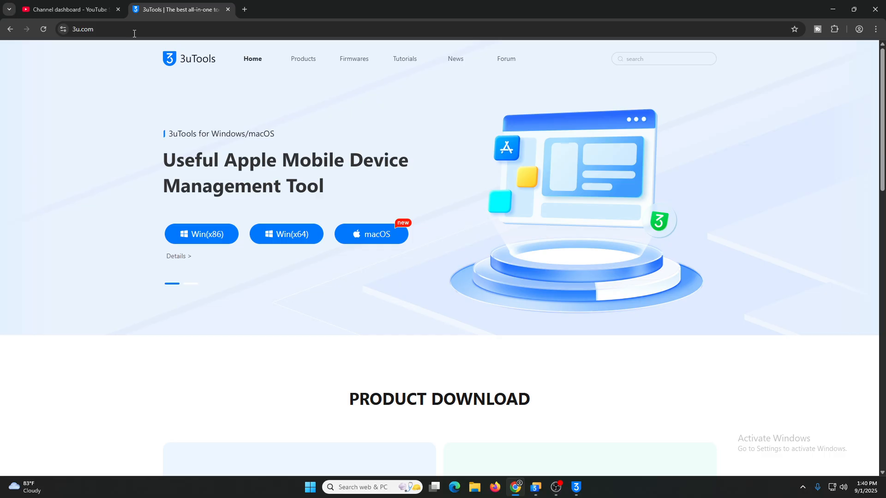
mouse_move(103, 179)
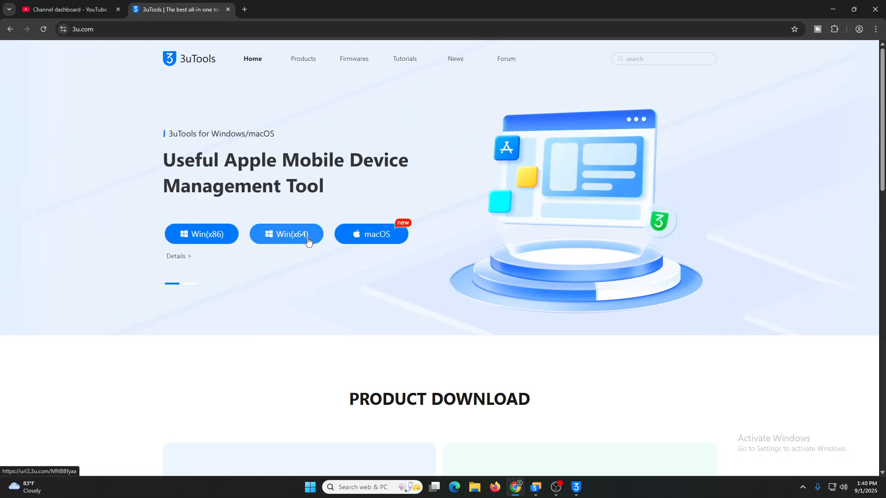
mouse_move(396, 279)
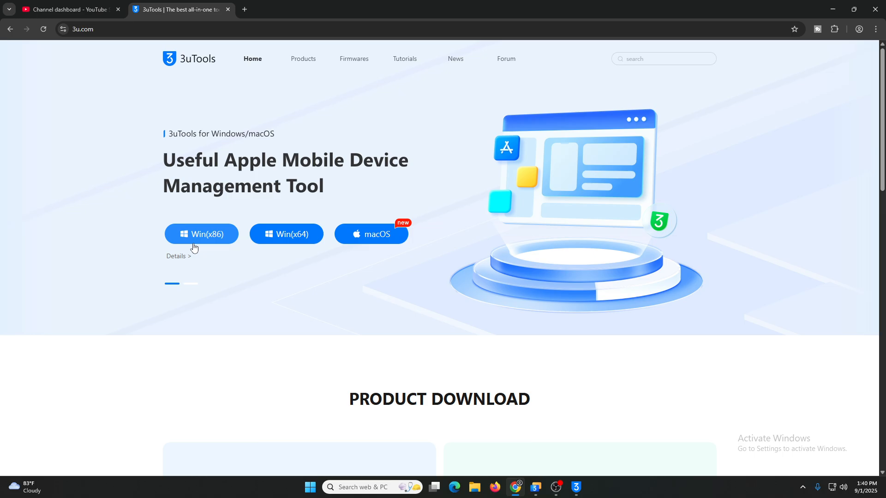
mouse_move(286, 234)
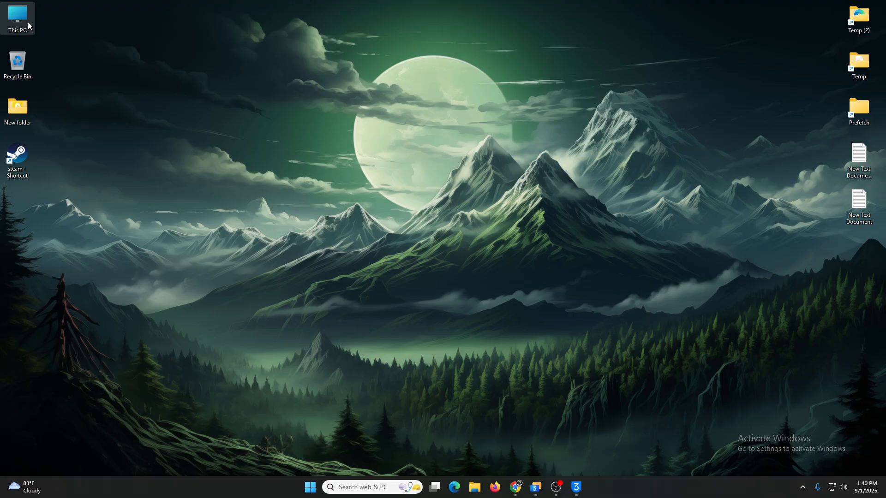
mouse_move(322, 194)
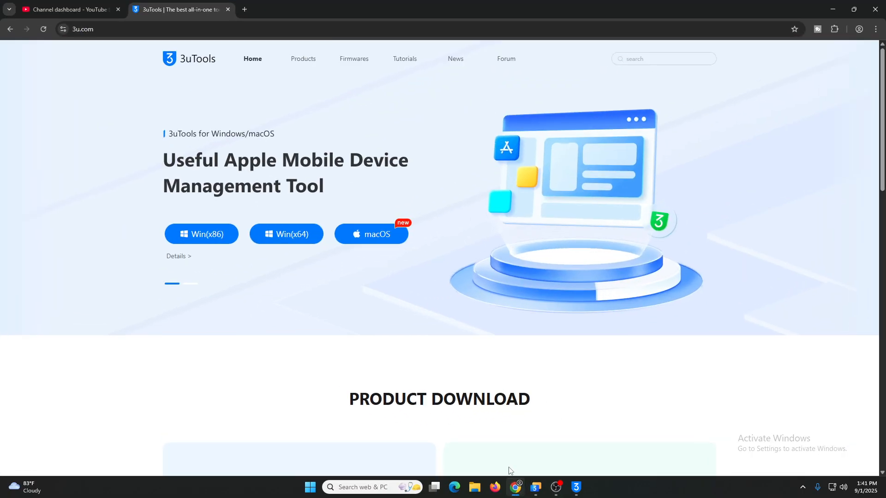
mouse_move(286, 234)
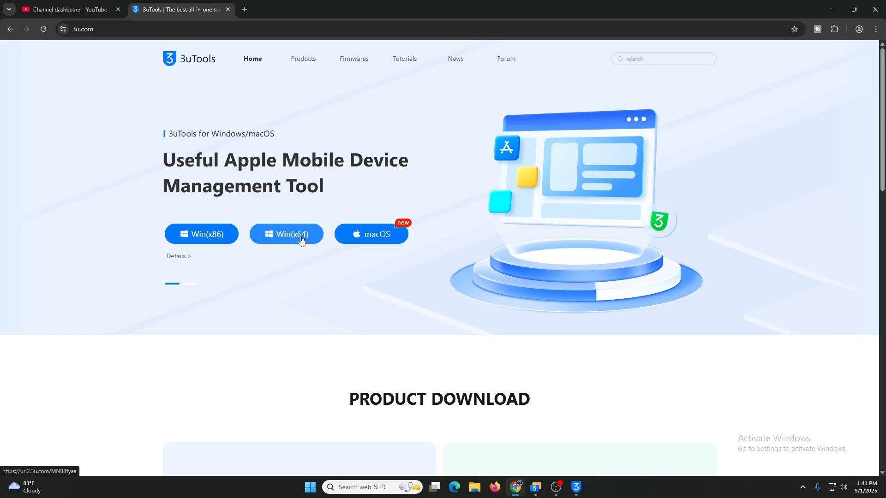
mouse_move(202, 234)
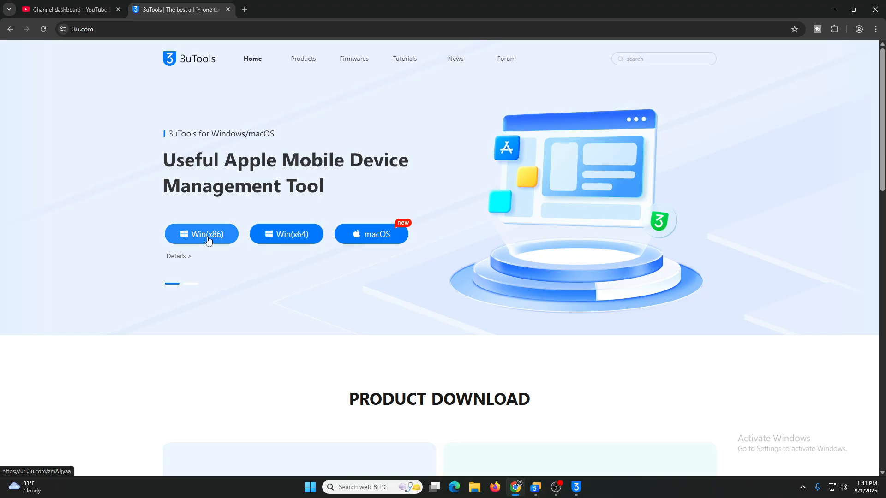
mouse_move(282, 176)
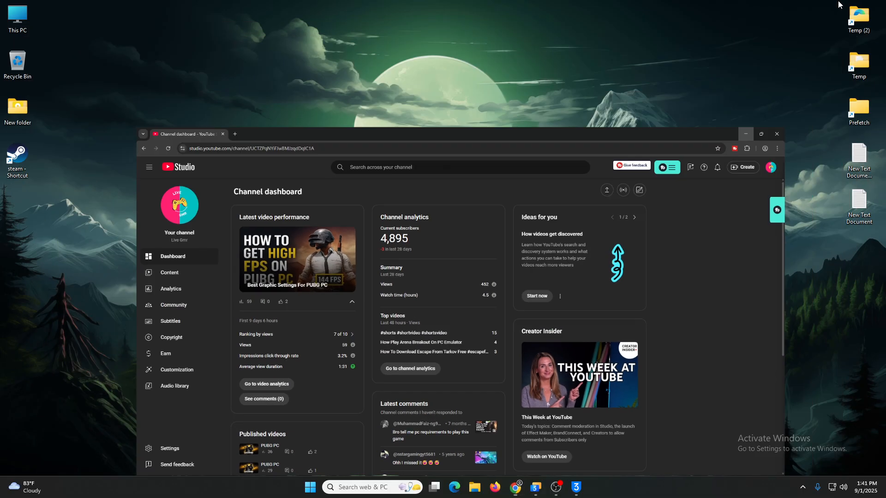
Check the iDevice connection status, view 3uAirPlayer in Toolbox, then close 3uTools to tray.
left_click(576, 486)
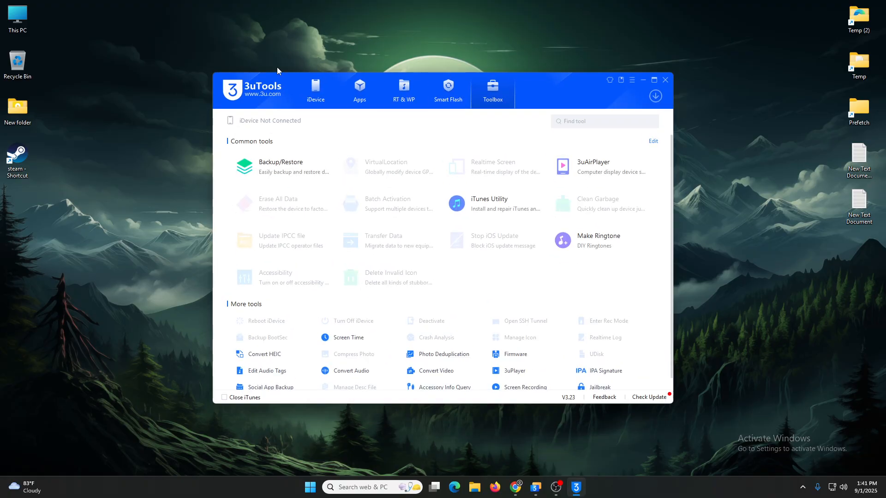
left_click(316, 91)
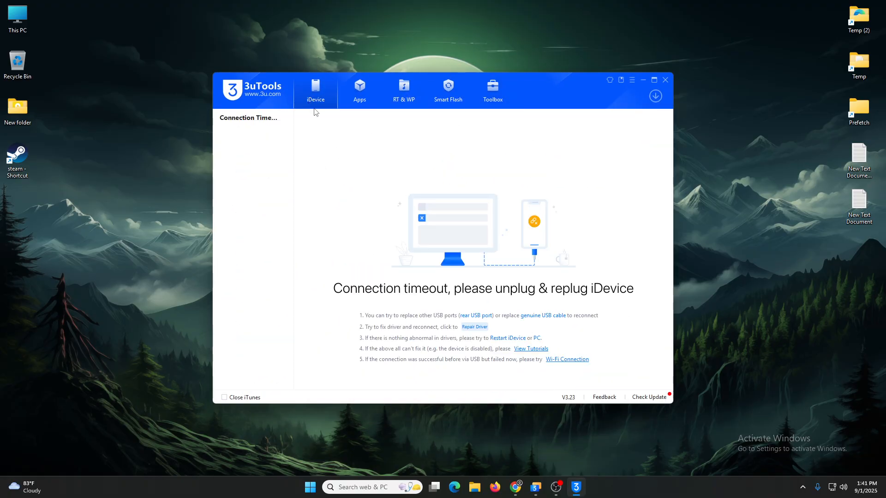
mouse_move(512, 258)
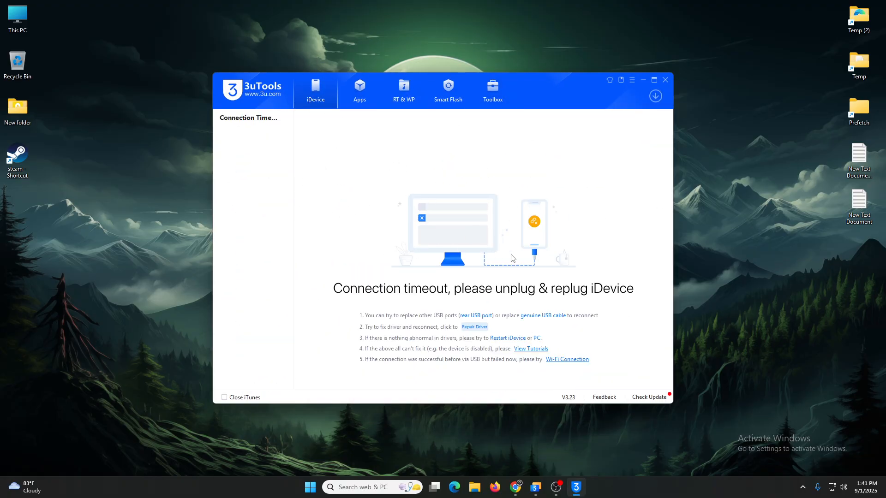
mouse_move(584, 179)
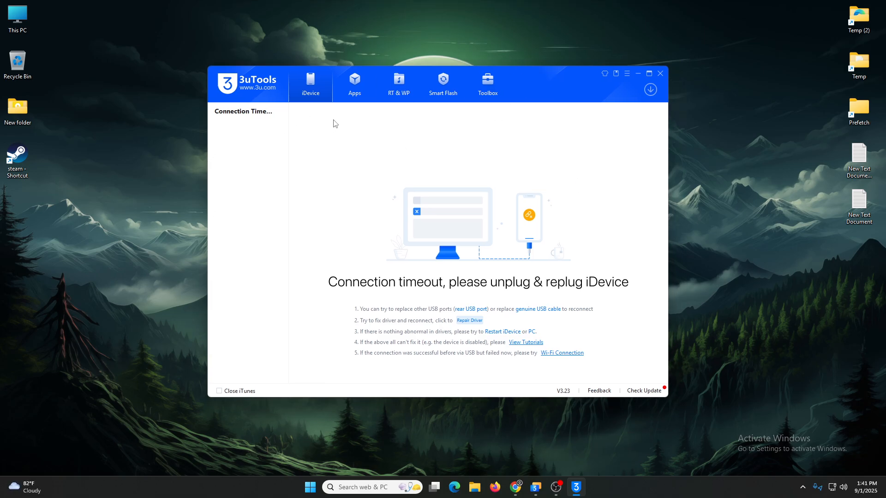
left_click(487, 82)
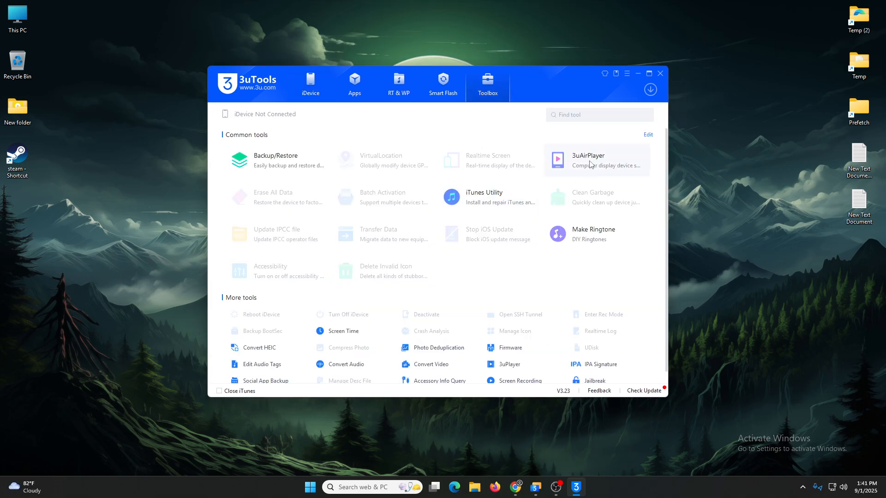
mouse_move(594, 169)
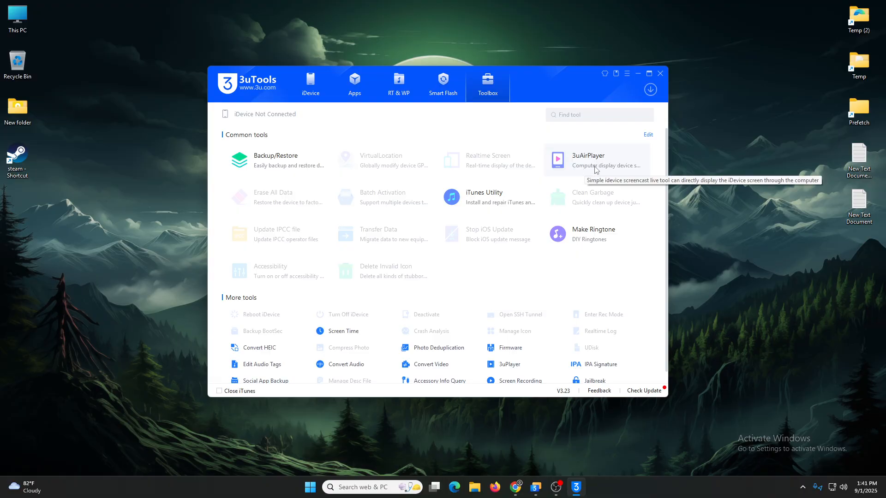
mouse_move(617, 181)
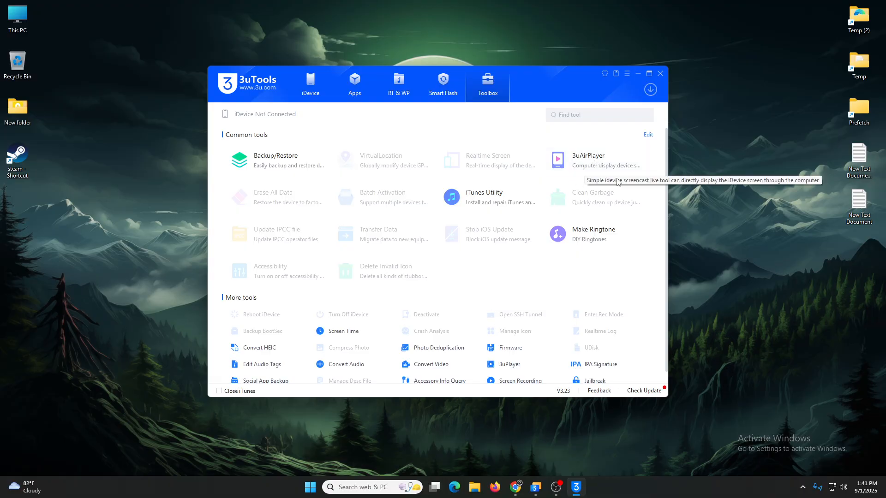
mouse_move(596, 160)
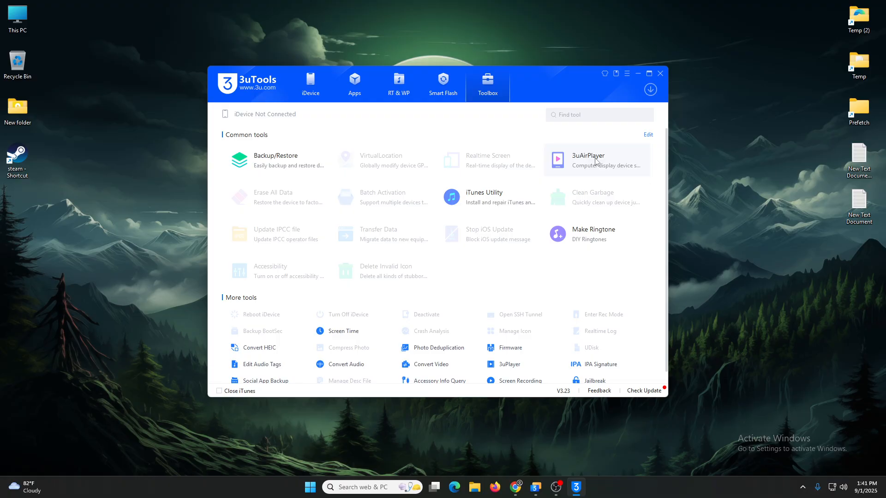
mouse_move(660, 74)
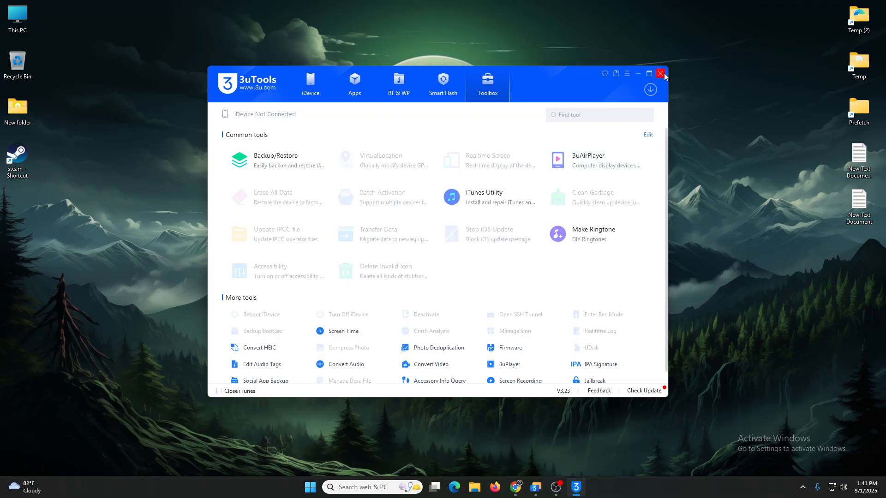
left_click(660, 73)
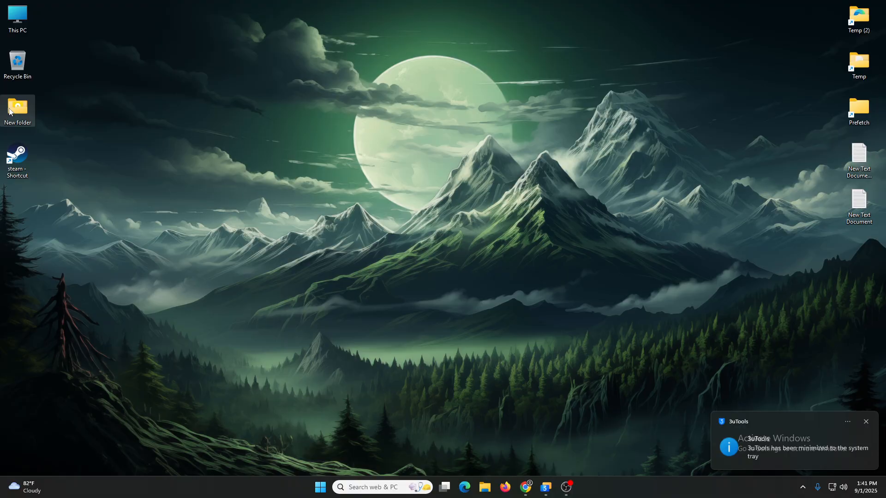
Open New folder and drag out the 3uAirPlayer3.0 shortcut to launch 3uAirPlayer.
double_click(18, 107)
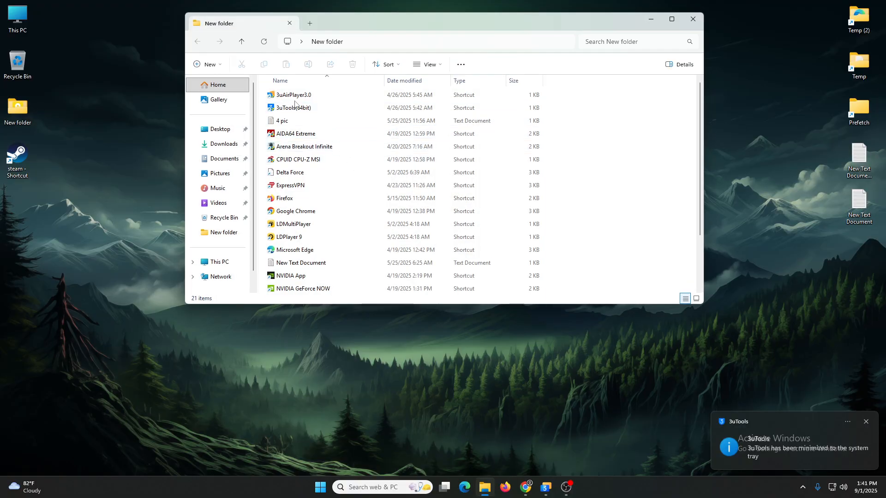
left_click_drag(292, 95, 144, 184)
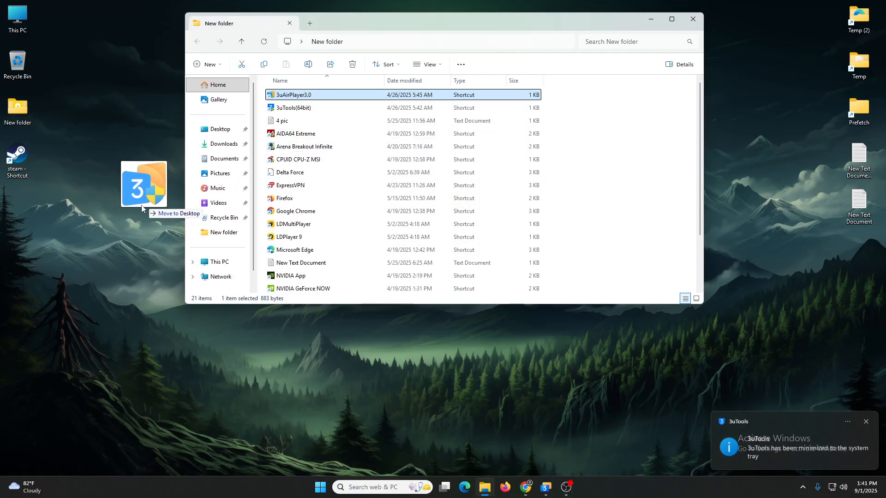
left_click_drag(293, 94, 122, 201)
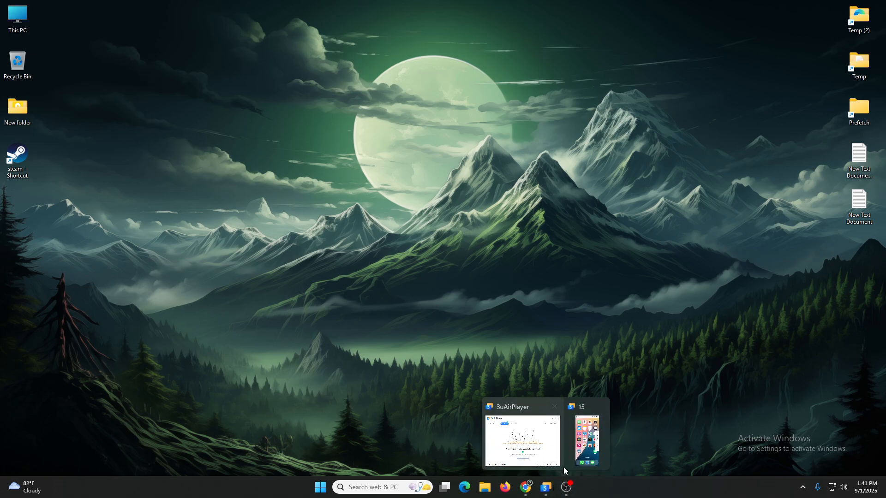
Toggle the mirror window, dismiss the Connection Reminder, and launch 3uAirPlayer from Common tools.
left_click(586, 441)
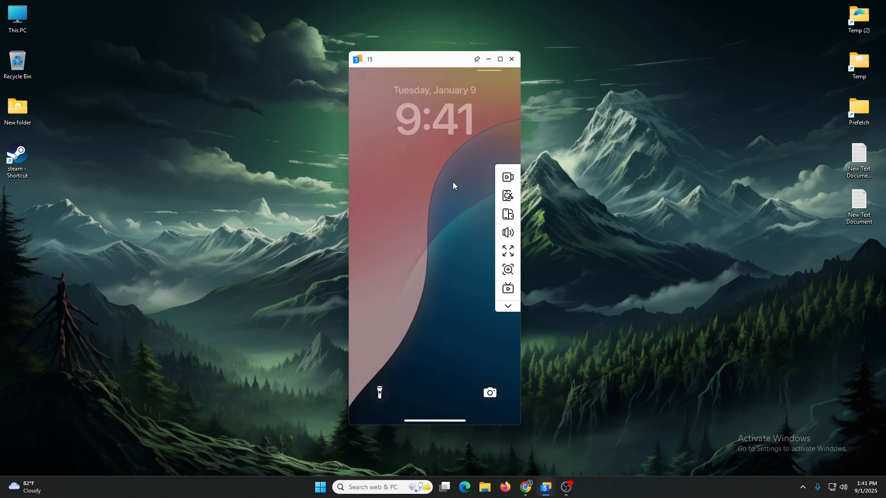
left_click(510, 58)
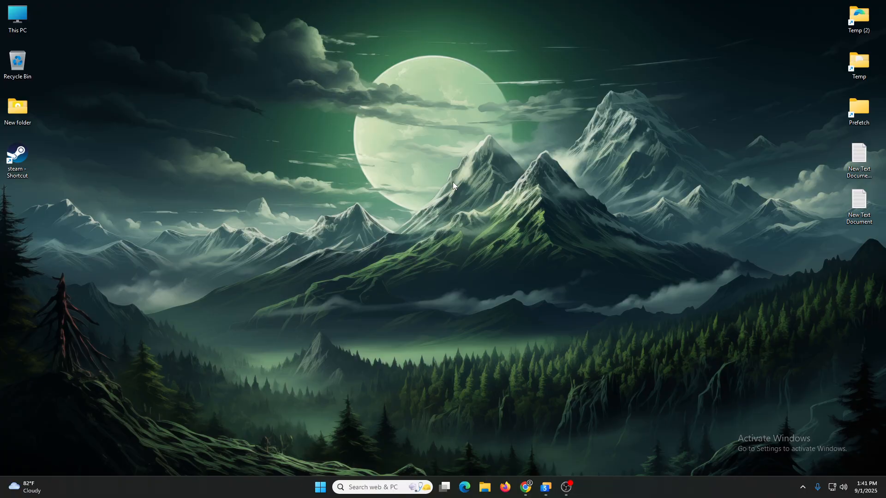
left_click(544, 486)
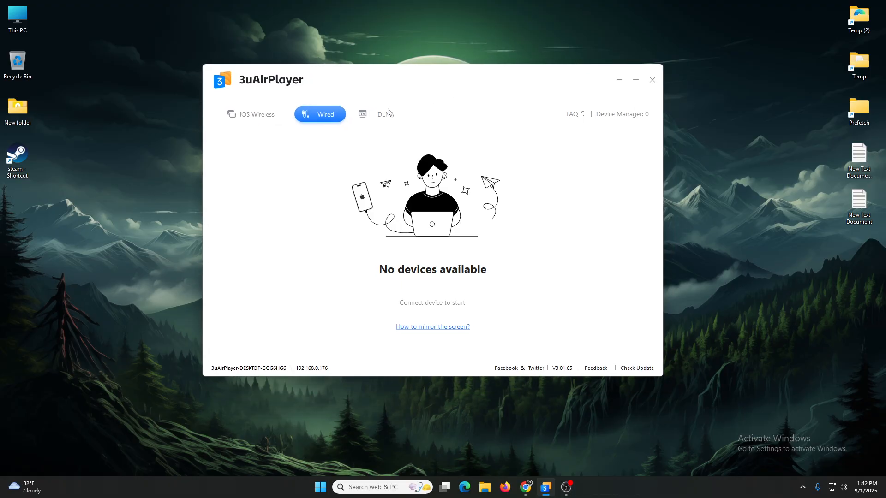
mouse_move(344, 130)
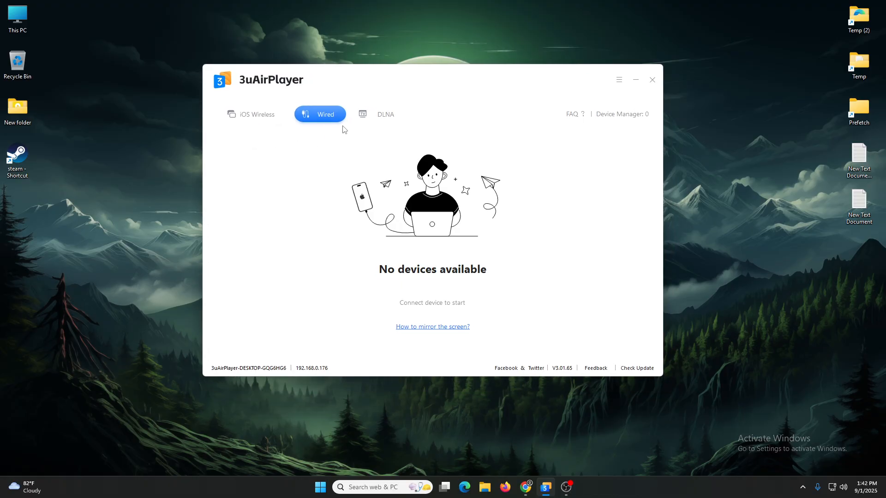
mouse_move(377, 151)
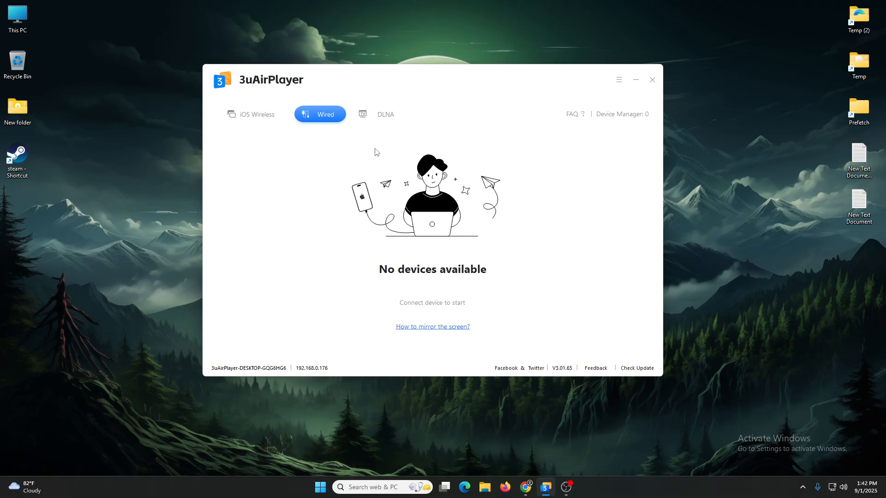
mouse_move(368, 123)
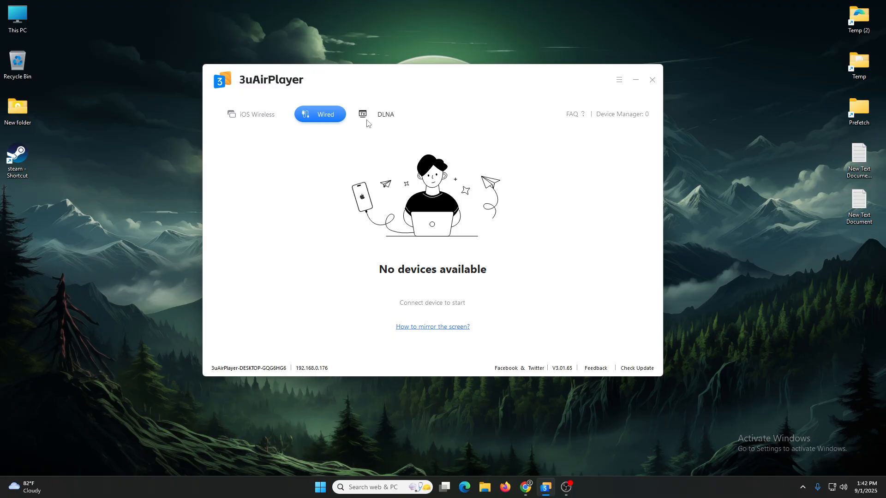
mouse_move(277, 146)
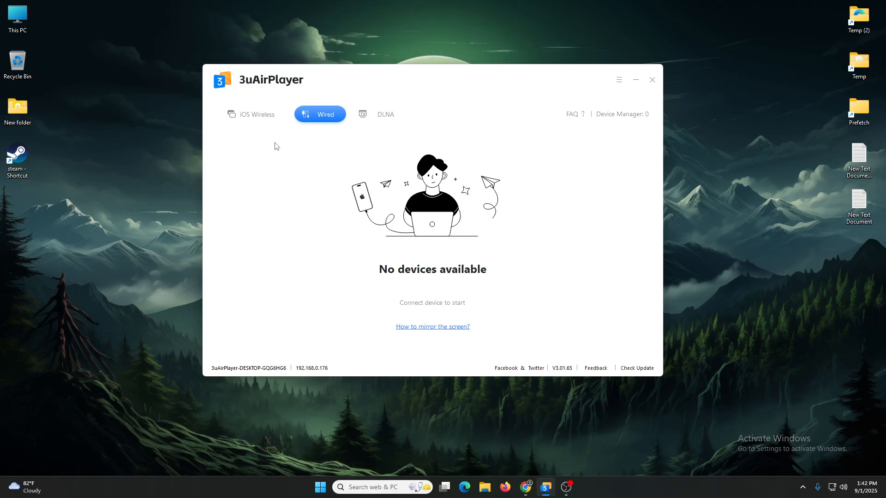
mouse_move(324, 238)
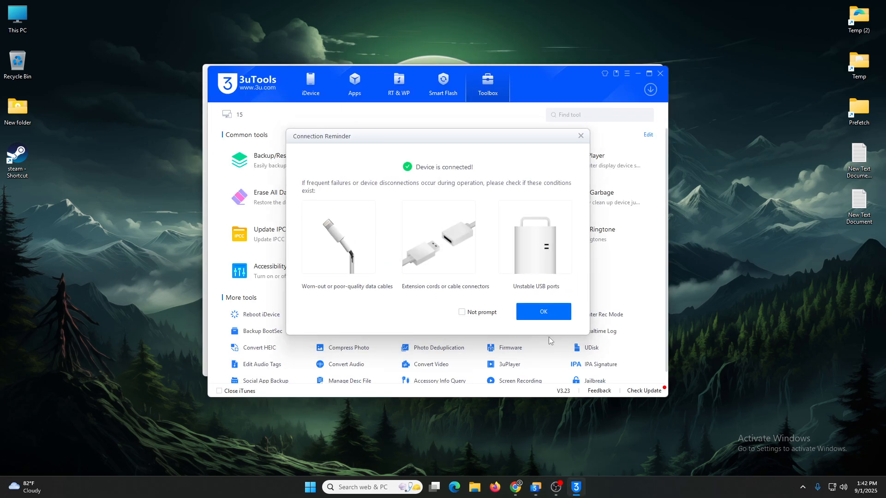
left_click(542, 312)
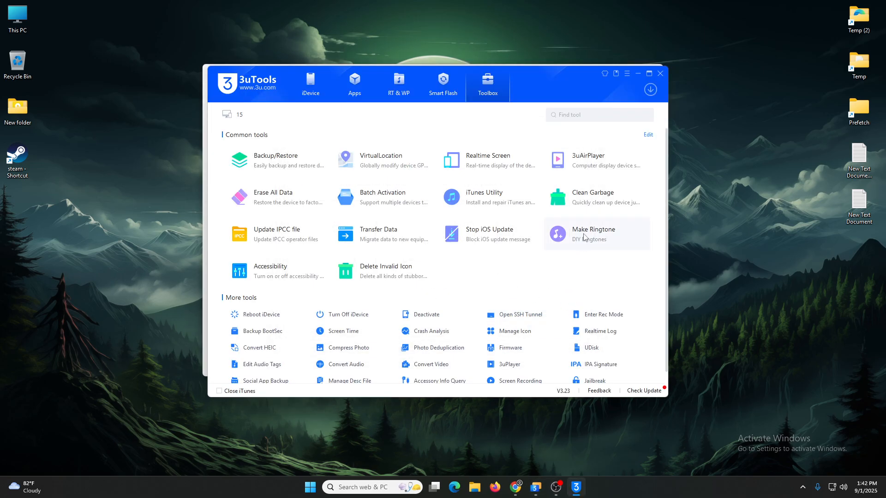
left_click(587, 160)
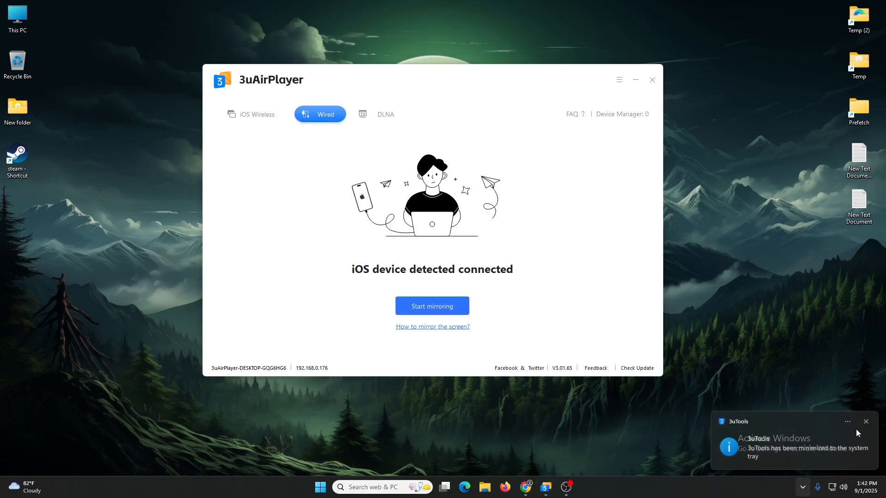
Dismiss the minimized-to-tray notice and switch 3uAirPlayer to Wired mirroring.
left_click(865, 421)
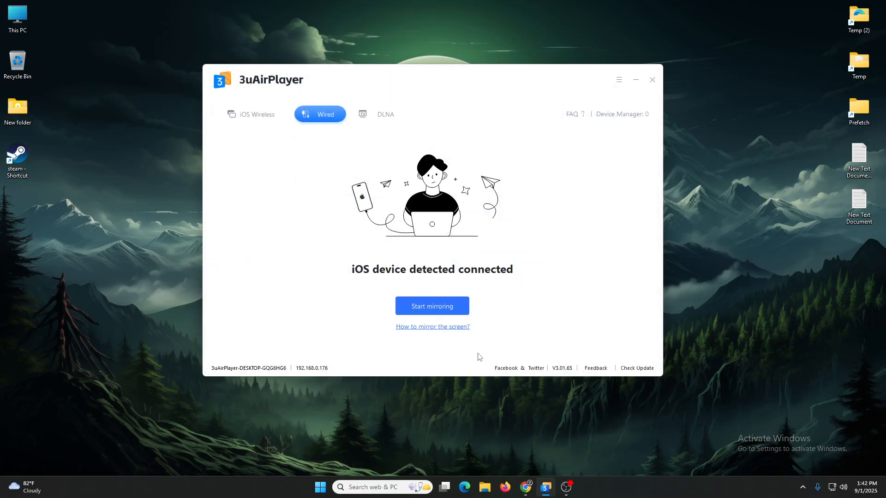
mouse_move(251, 114)
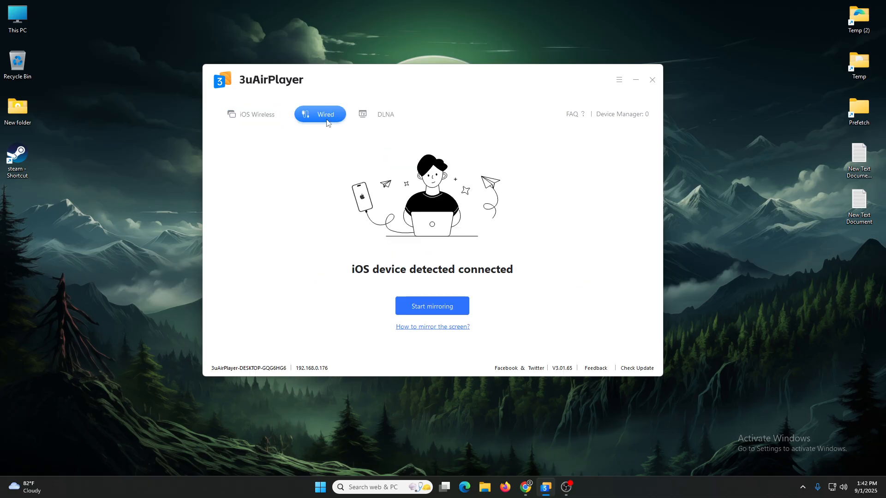
left_click(432, 306)
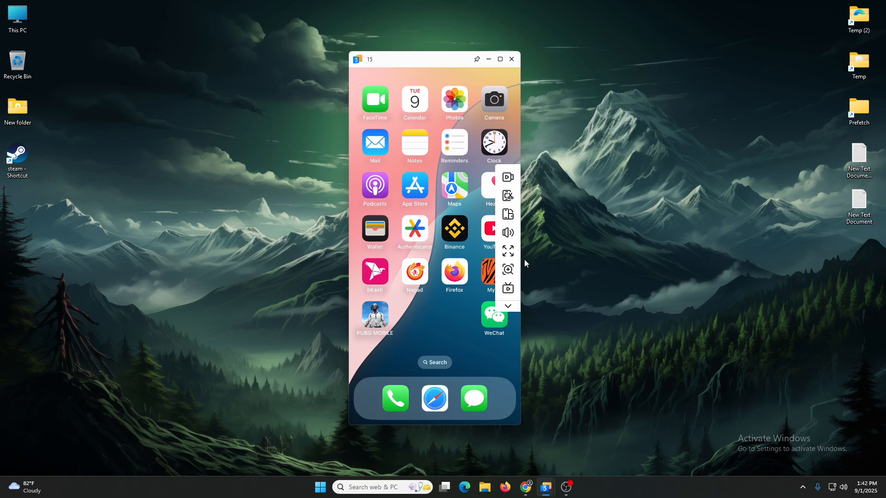
Go full screen, mute mirrored audio, flip the view upside down, then exit full screen.
left_click(506, 250)
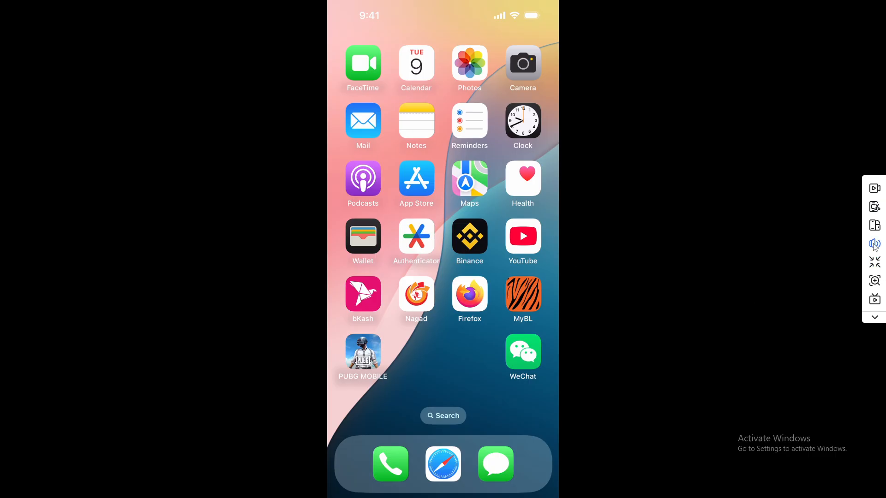
mouse_move(875, 244)
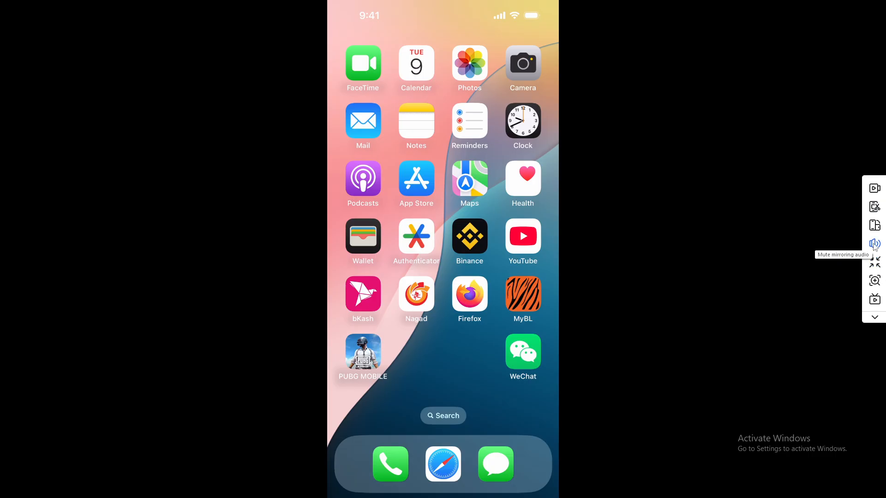
left_click(874, 244)
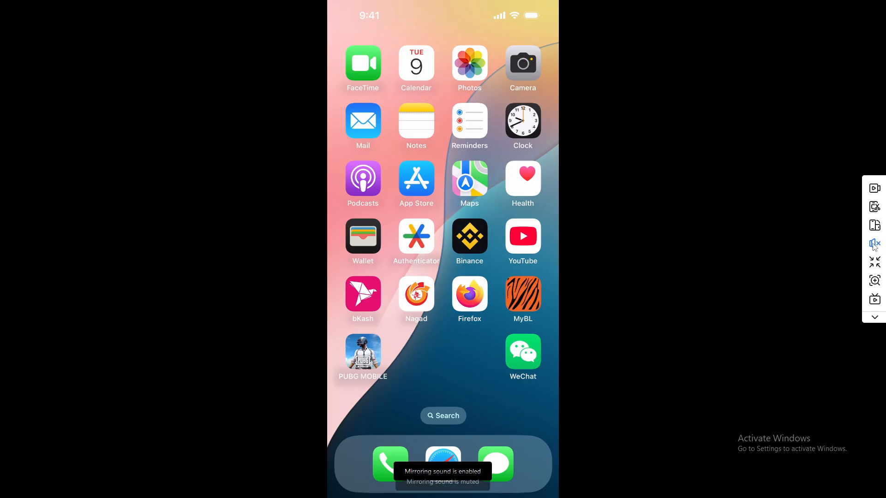
left_click(874, 244)
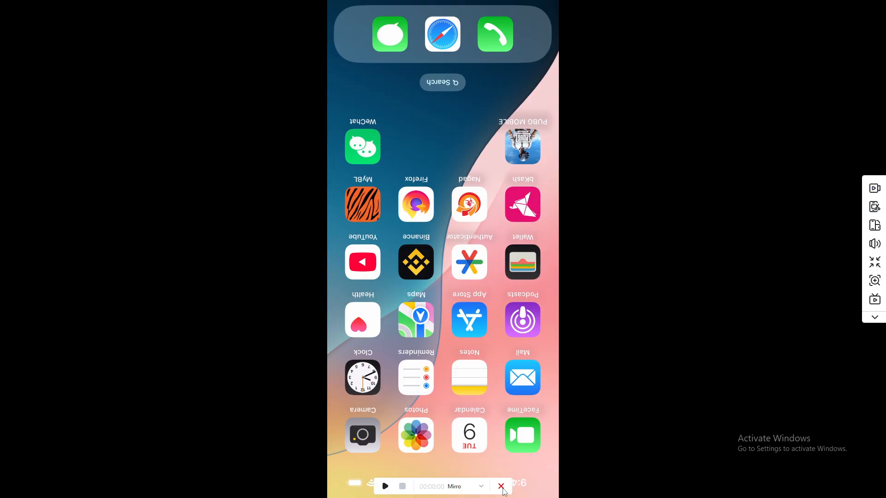
left_click(501, 486)
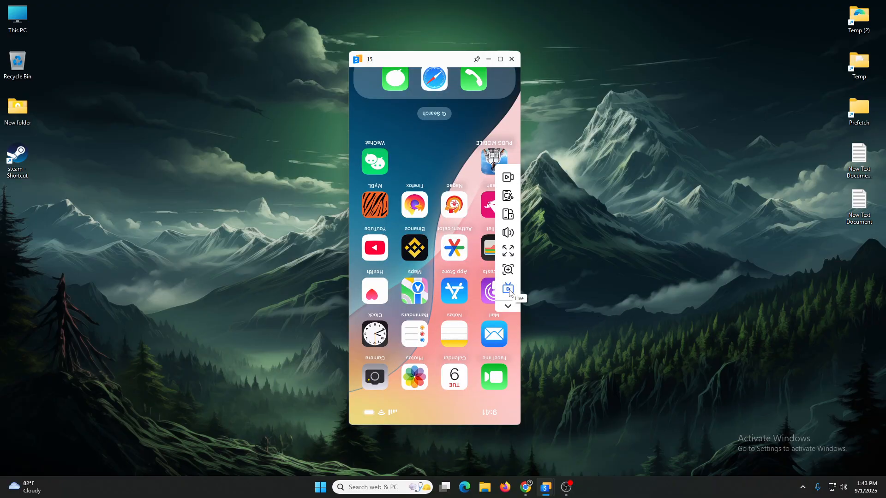
Open the Live Stream panel with mic, volume and third-party stream fields.
left_click(508, 288)
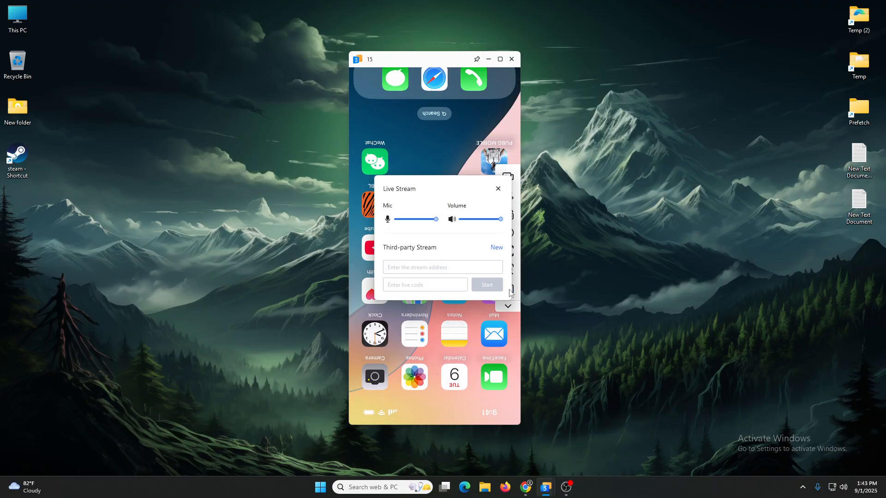
mouse_move(452, 325)
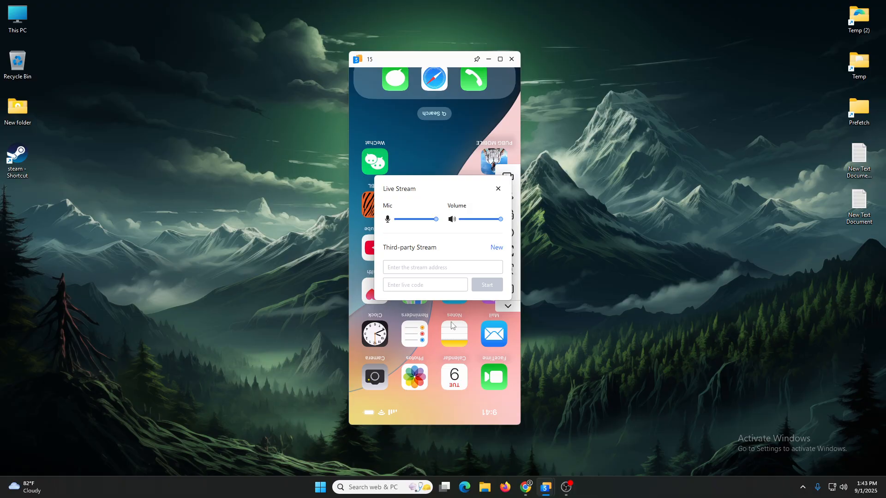
mouse_move(415, 258)
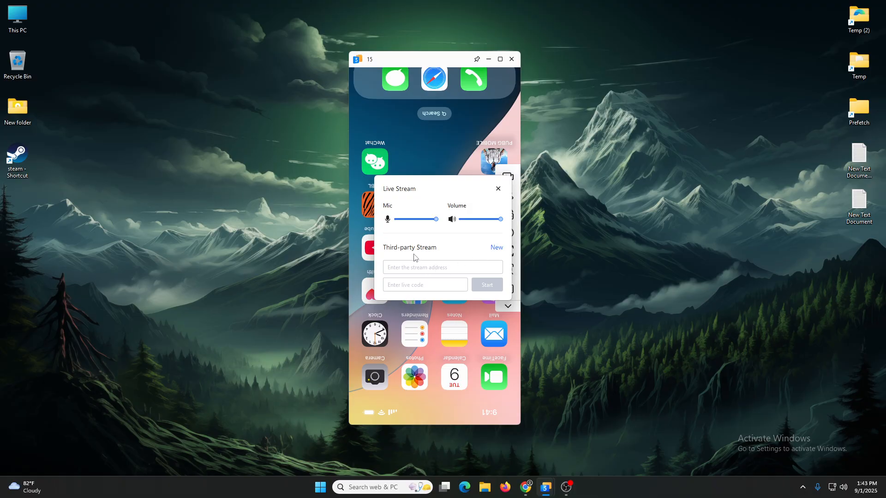
mouse_move(497, 189)
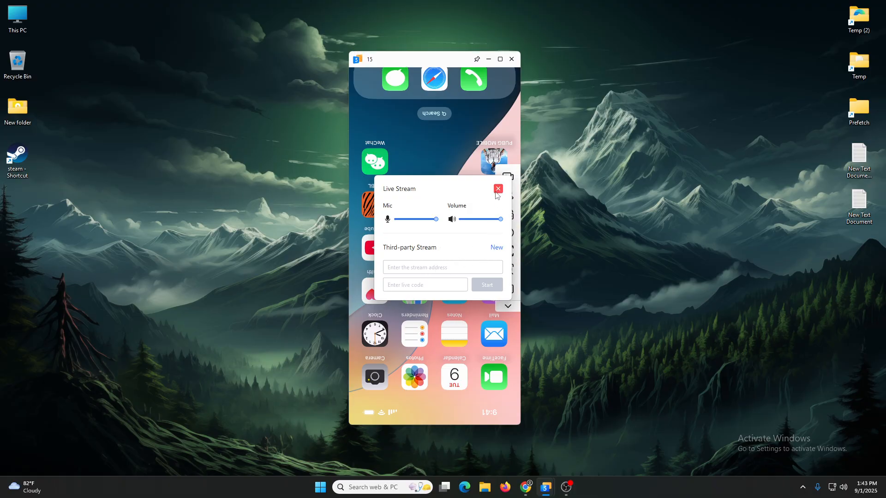
mouse_move(497, 189)
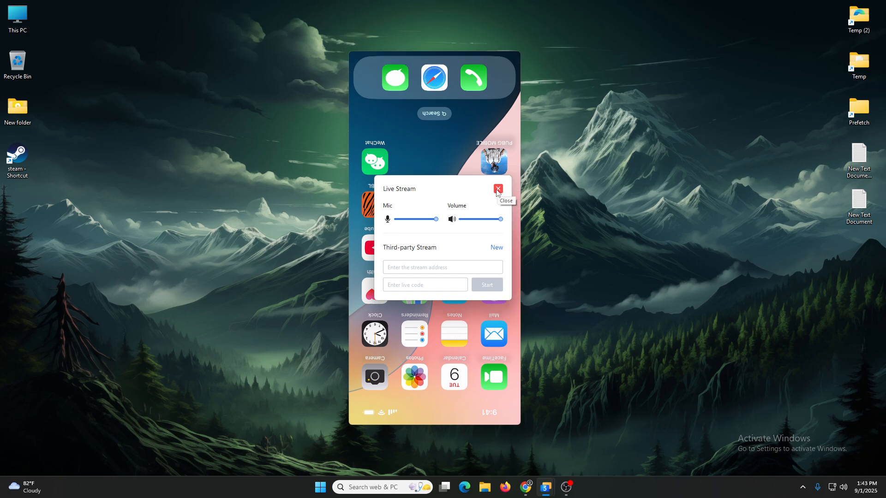
Close Live Stream, leave phone search, launch PUBG MOBILE and scroll its friends list.
left_click(496, 189)
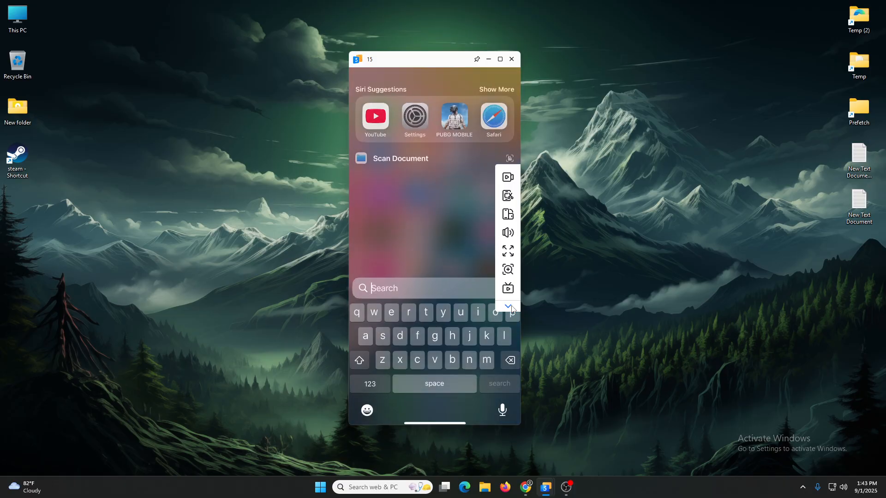
left_click(508, 307)
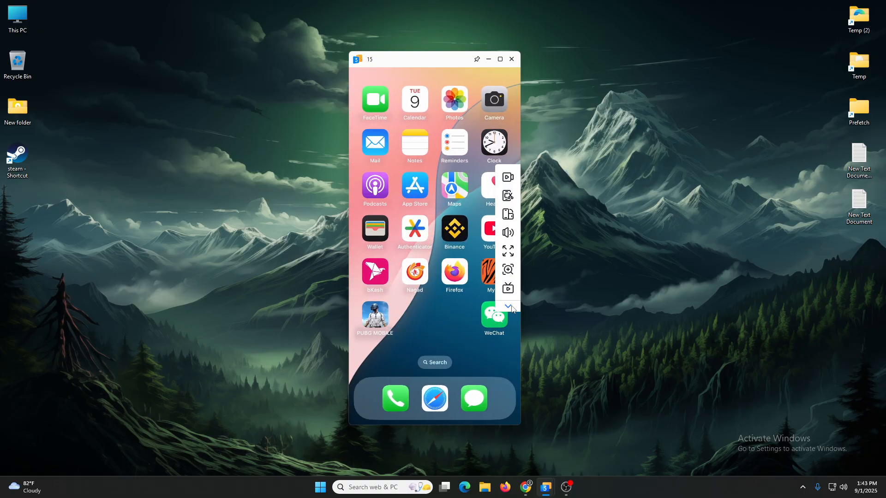
left_click(374, 318)
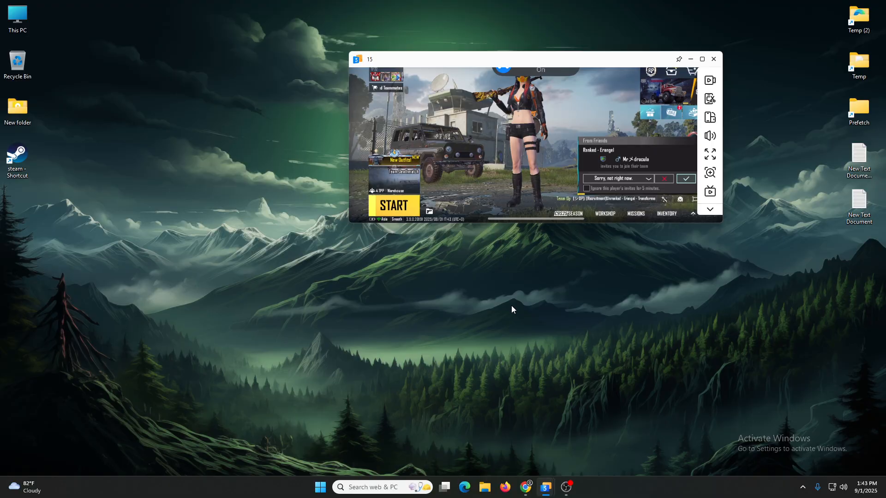
left_click(372, 64)
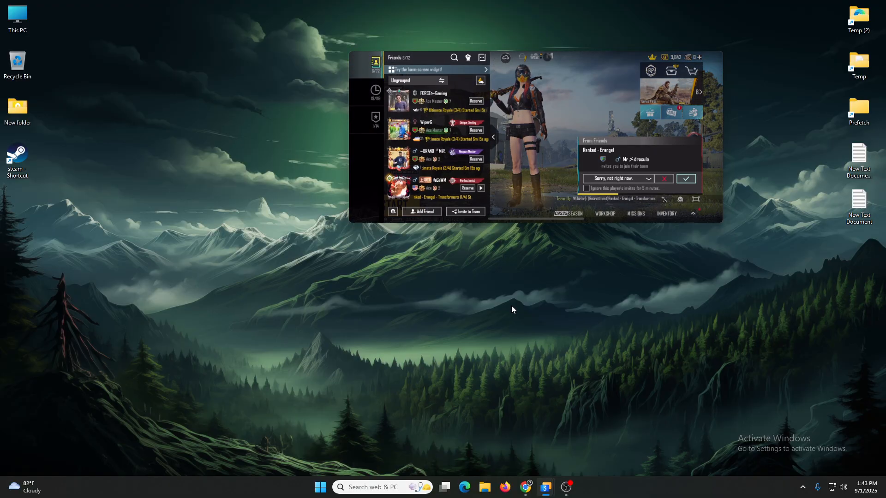
scroll("down", 3)
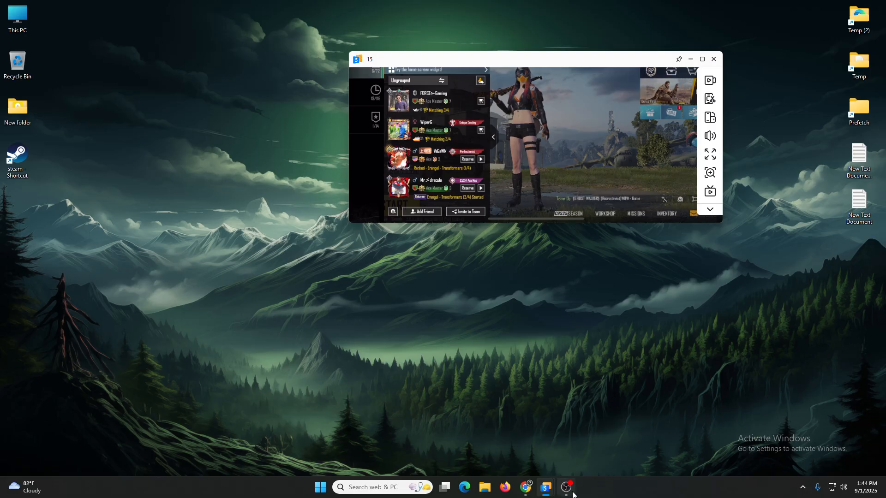
Bring OBS Studio forward and open the source-type list under Sources.
left_click(566, 487)
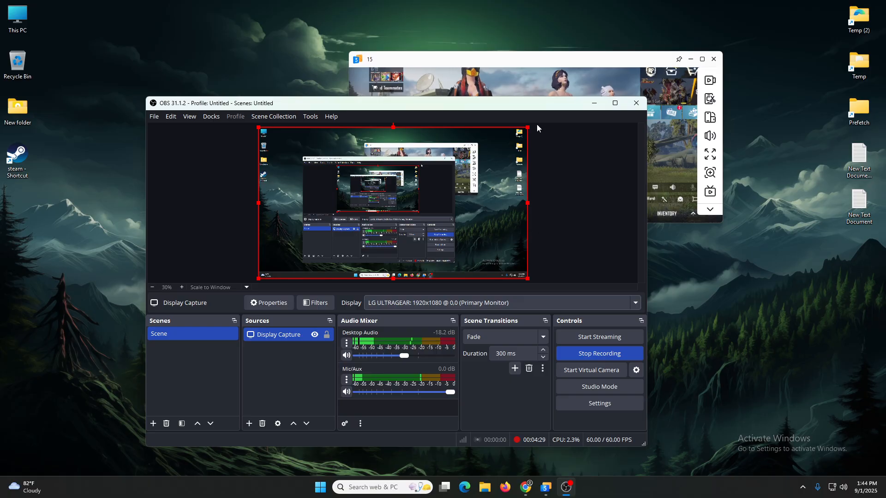
mouse_move(508, 192)
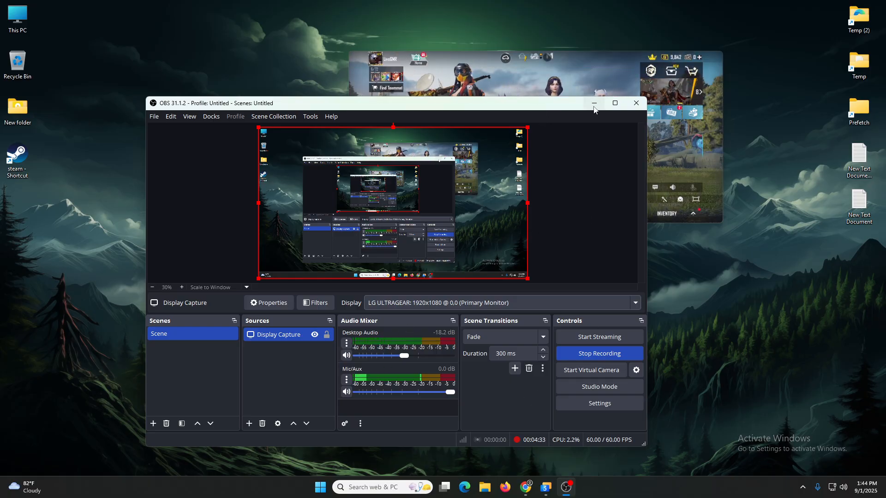
left_click(248, 423)
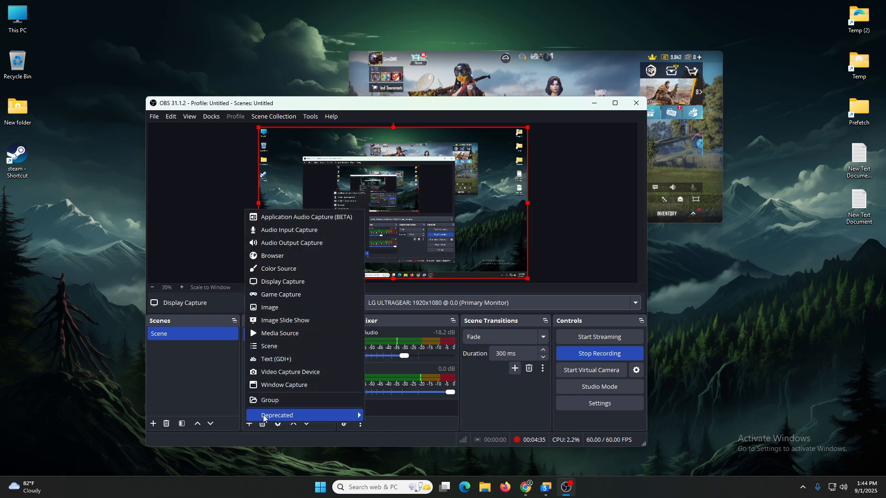
mouse_move(289, 385)
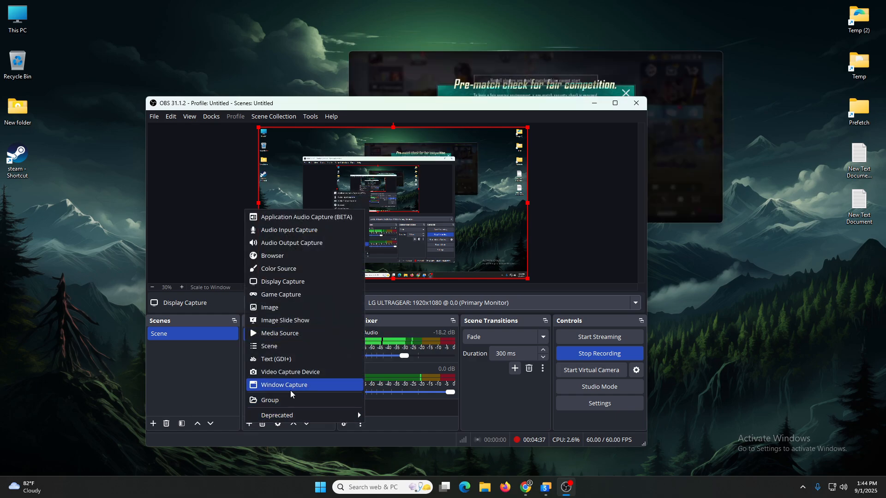
mouse_move(311, 395)
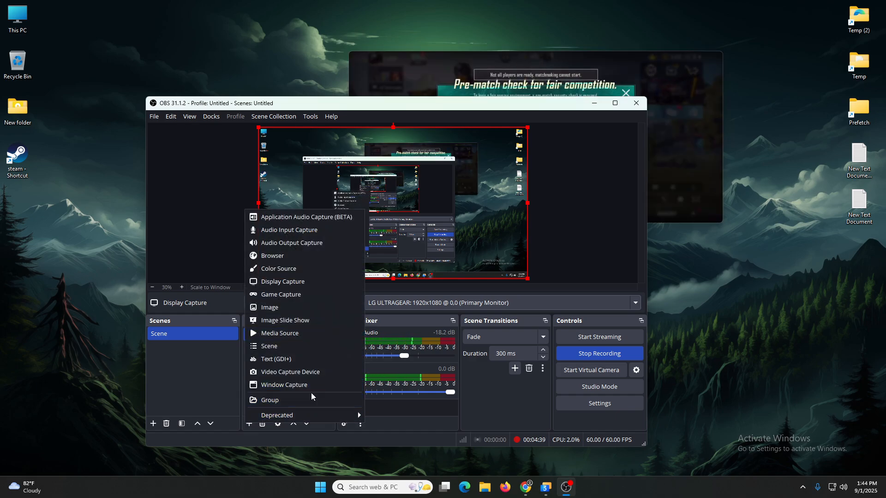
Add a Window Capture source capturing the [3uAirPlayer.exe]: 15 window.
left_click(285, 384)
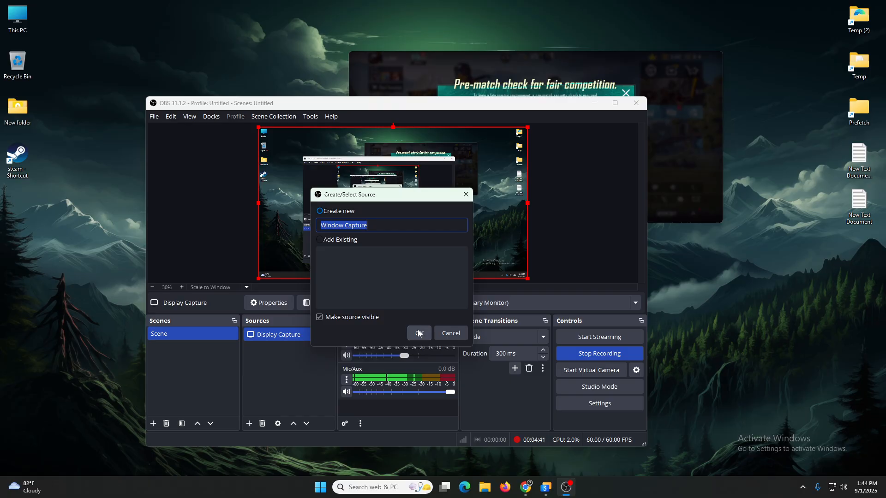
left_click(419, 332)
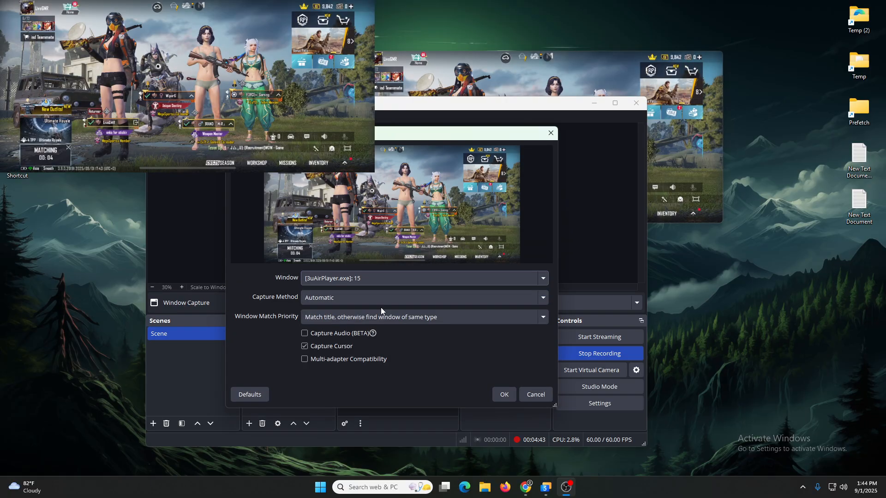
left_click(503, 395)
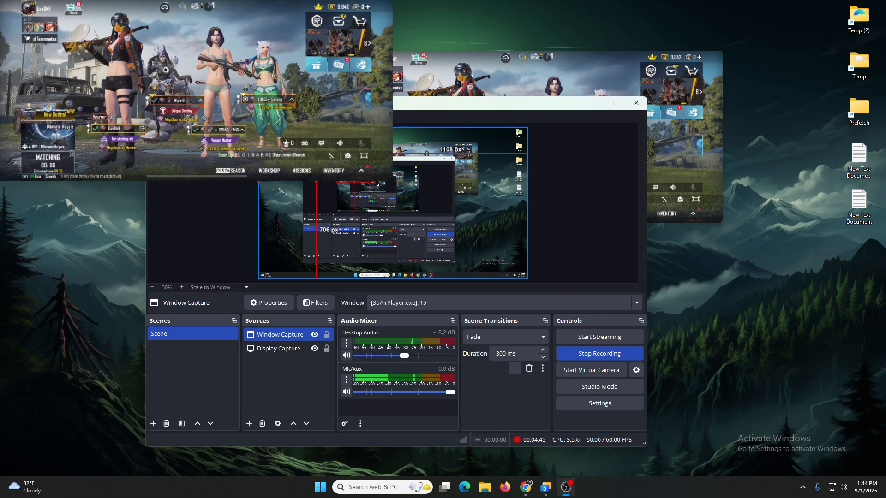